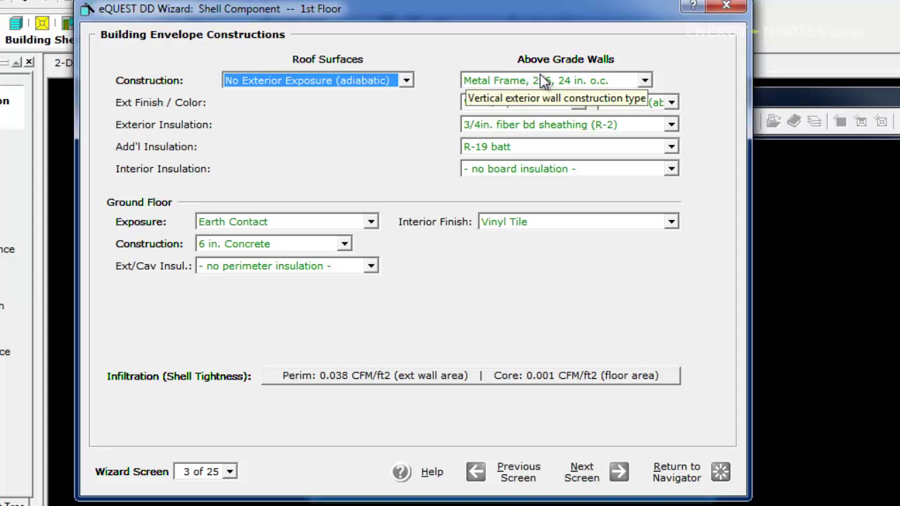
Step: Set the above-grade wall construction to 12 in. HW Concrete
{"action": "left_click", "coordinate": [642, 80]}
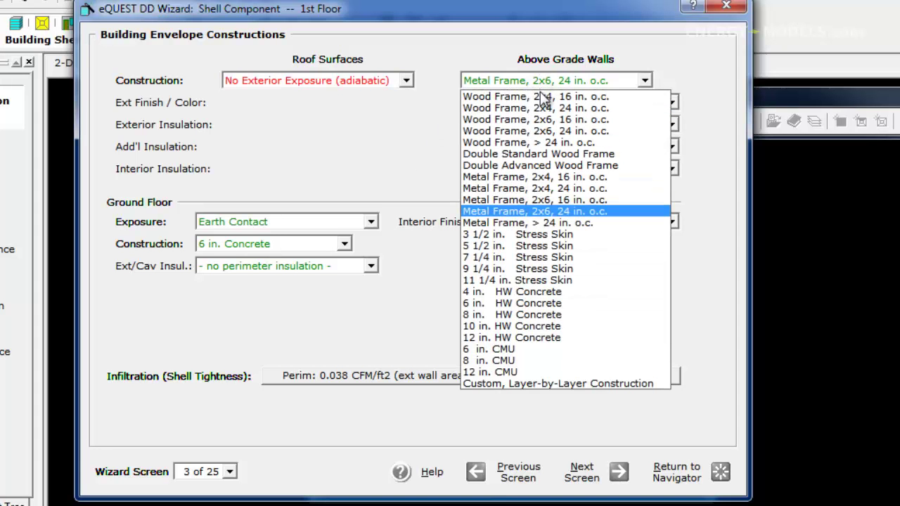
{"action": "mouse_move", "coordinate": [559, 338]}
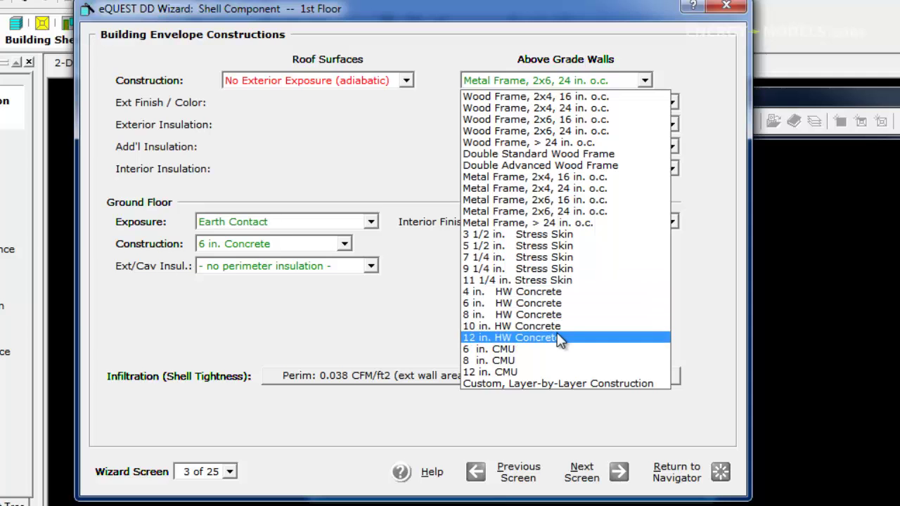
{"action": "left_click", "coordinate": [509, 338]}
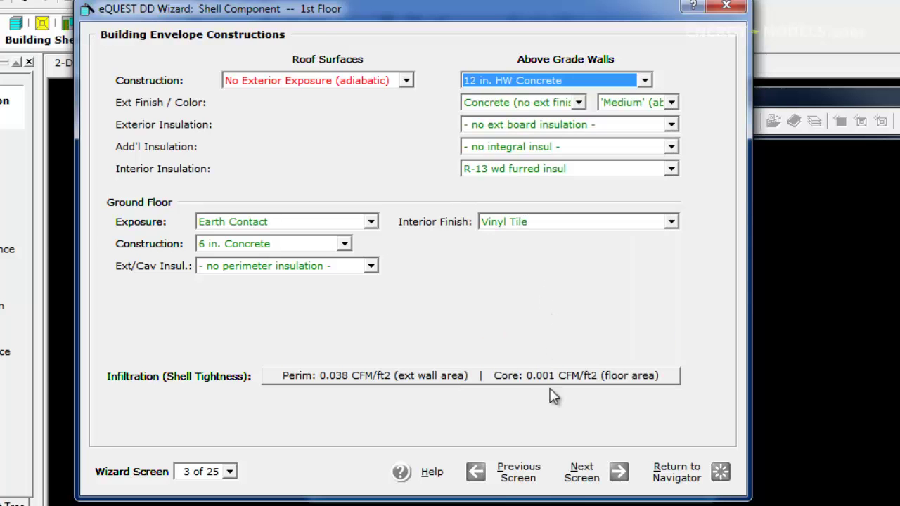
Step: On the Exterior Doors screen, set the East and West glass door counts to 0
{"action": "left_click", "coordinate": [581, 472]}
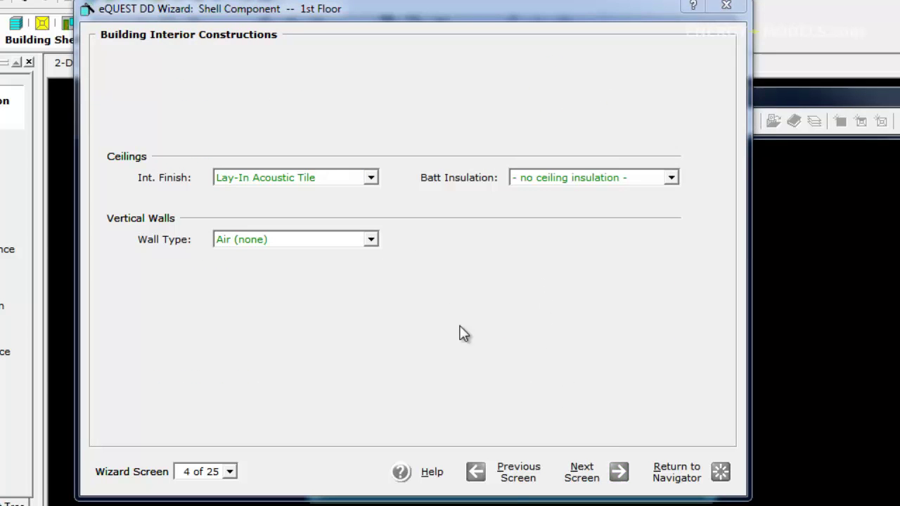
{"action": "left_click", "coordinate": [581, 472]}
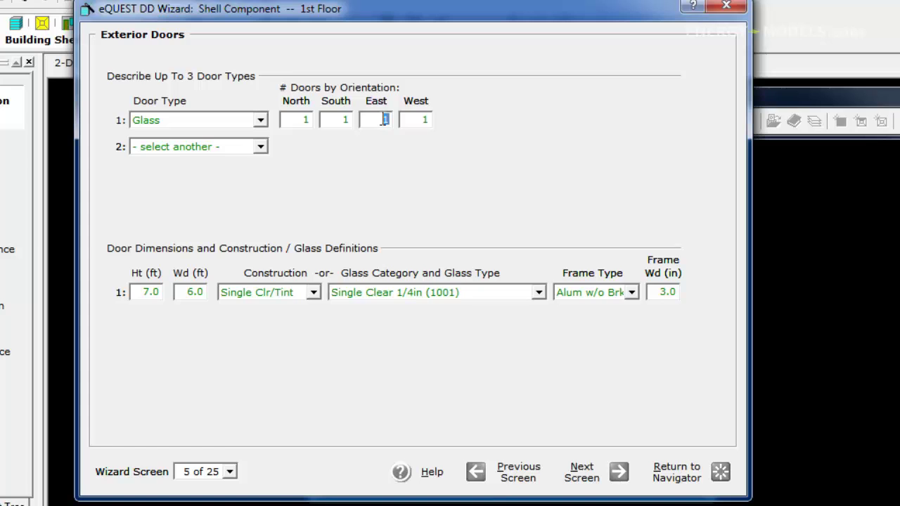
{"action": "type", "text": "0"}
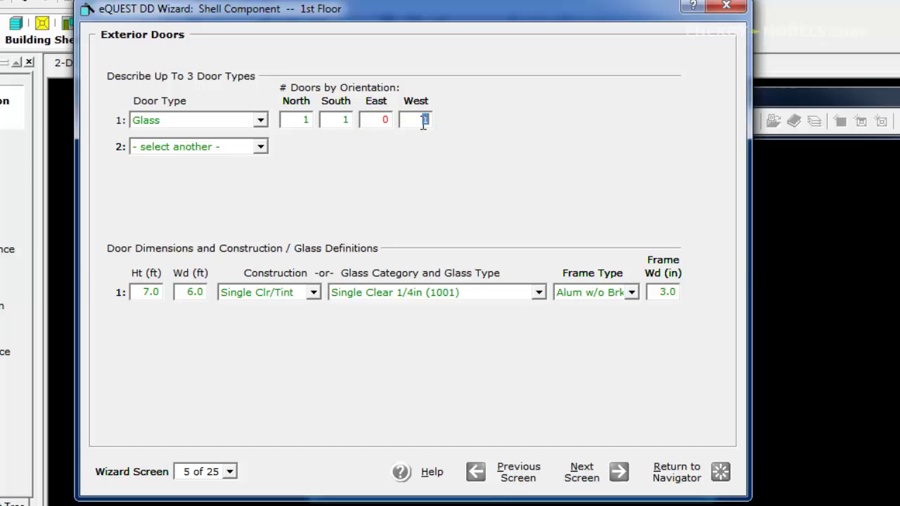
{"action": "type", "text": "0"}
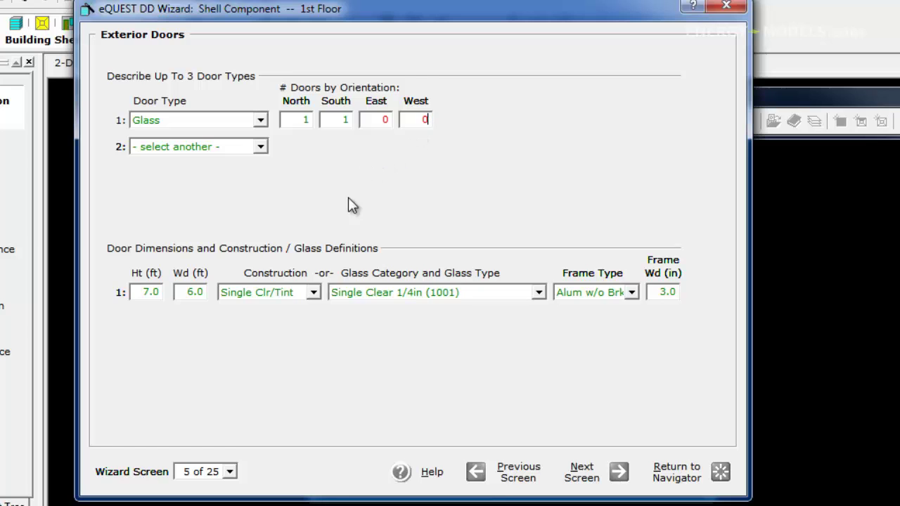
{"action": "mouse_move", "coordinate": [260, 264]}
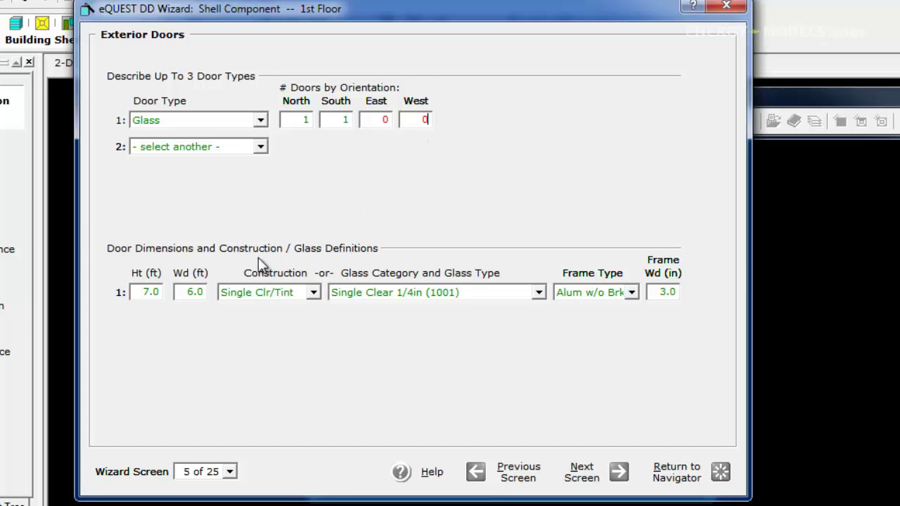
{"action": "mouse_move", "coordinate": [278, 327]}
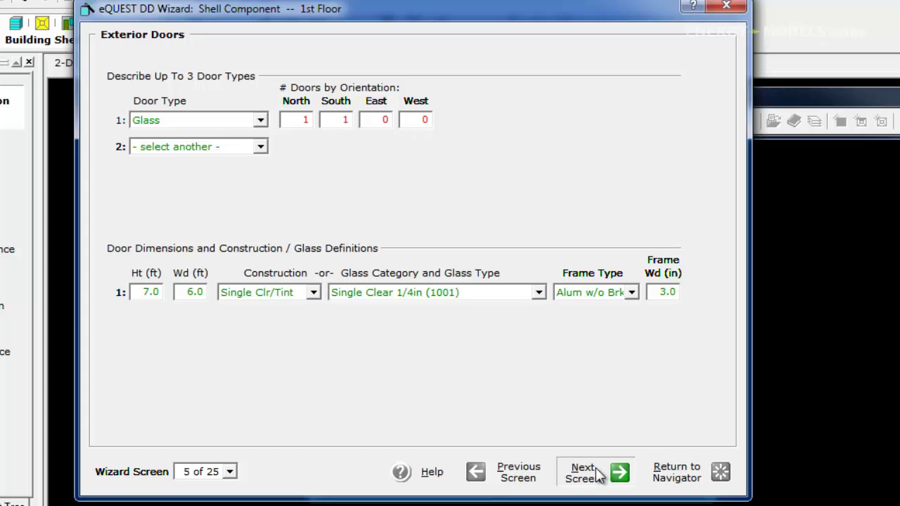
Step: Remove window type 2 by setting its Glass Category to '- select another -'
{"action": "left_click", "coordinate": [595, 472]}
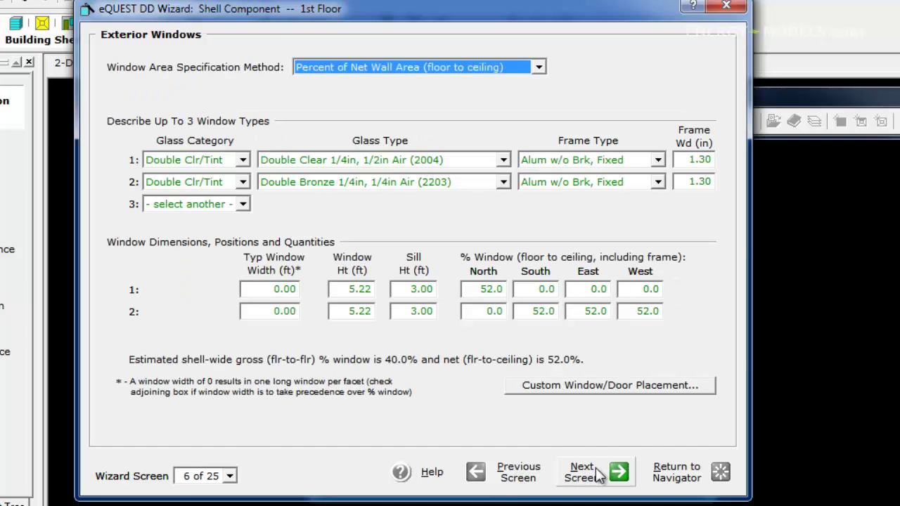
{"action": "left_click", "coordinate": [242, 182]}
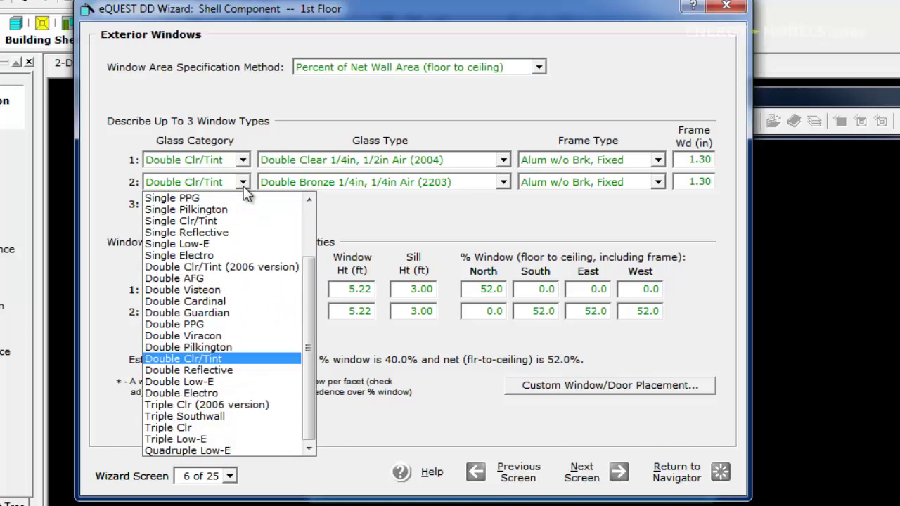
{"action": "scroll", "scroll_direction": "up", "scroll_amount": 3}
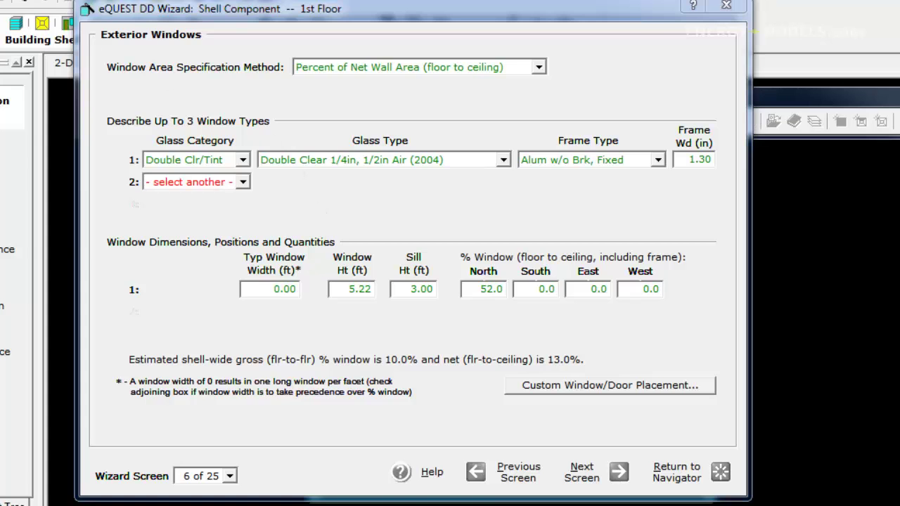
Step: Set the north window percentage to 40.7% and advance to the shades and blinds screen
{"action": "left_click", "coordinate": [483, 289]}
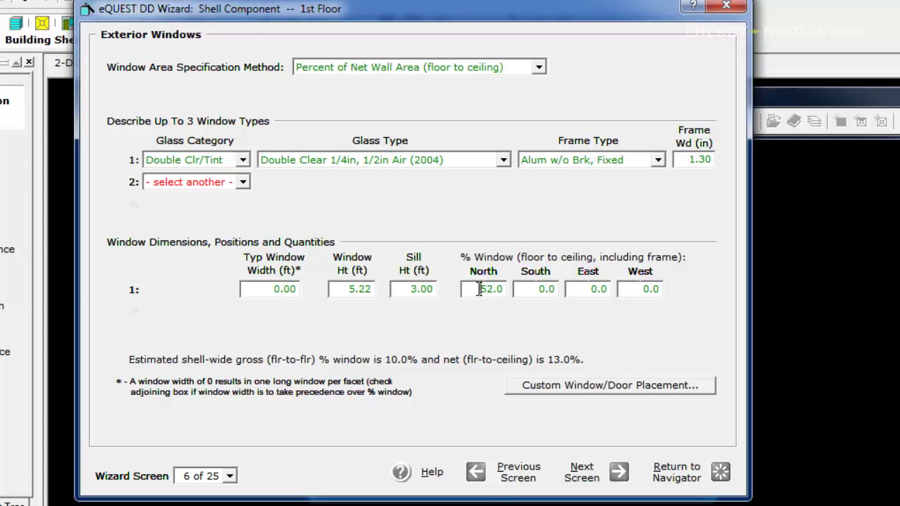
{"action": "type", "text": "40."}
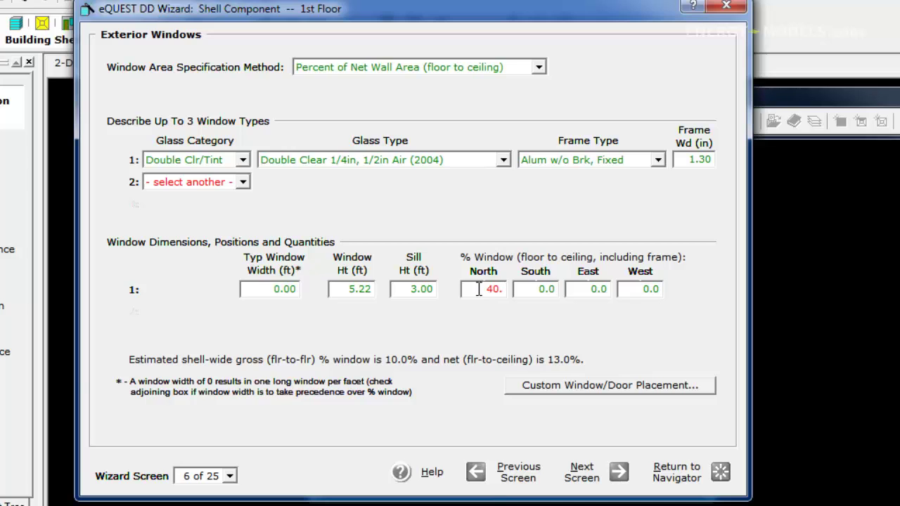
{"action": "type", "text": "7"}
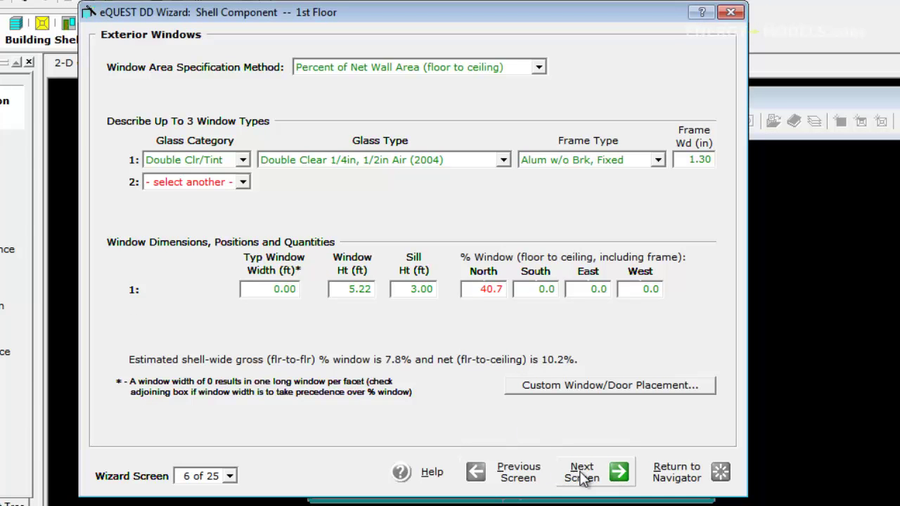
{"action": "left_click", "coordinate": [594, 472]}
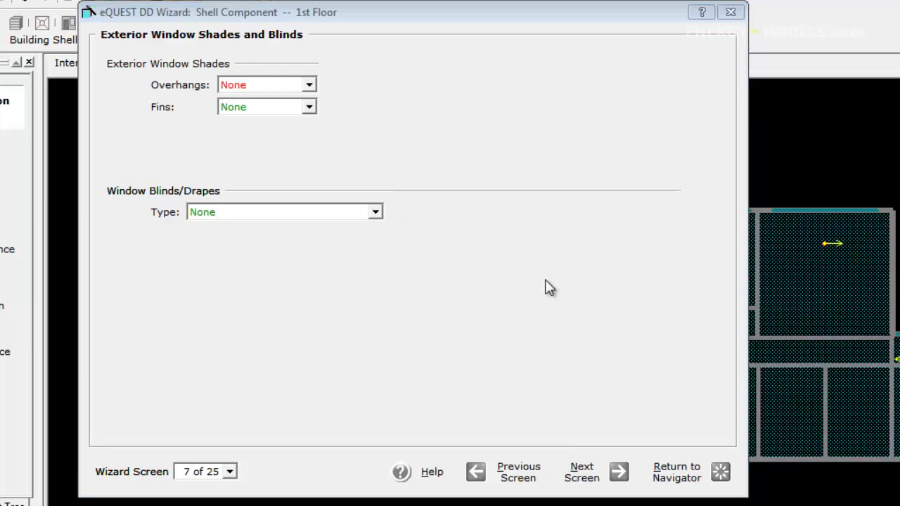
{"action": "mouse_move", "coordinate": [535, 295]}
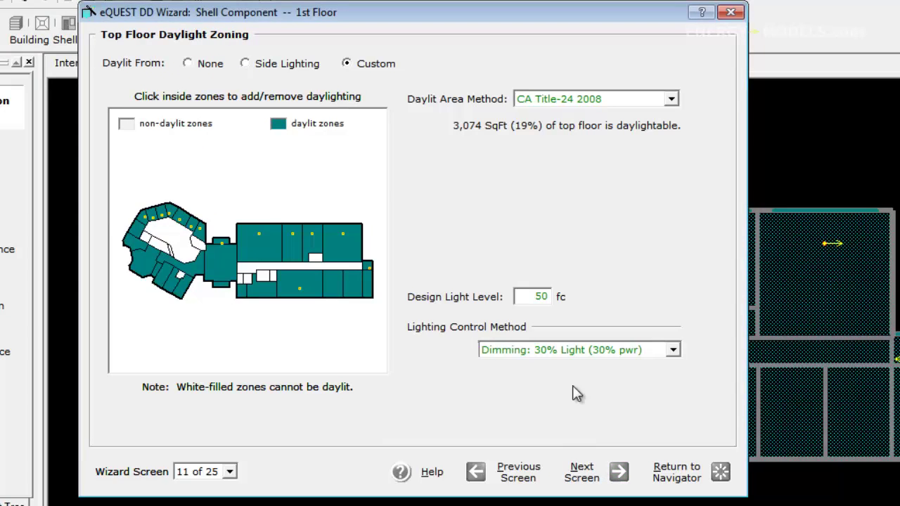
{"action": "mouse_move", "coordinate": [524, 273]}
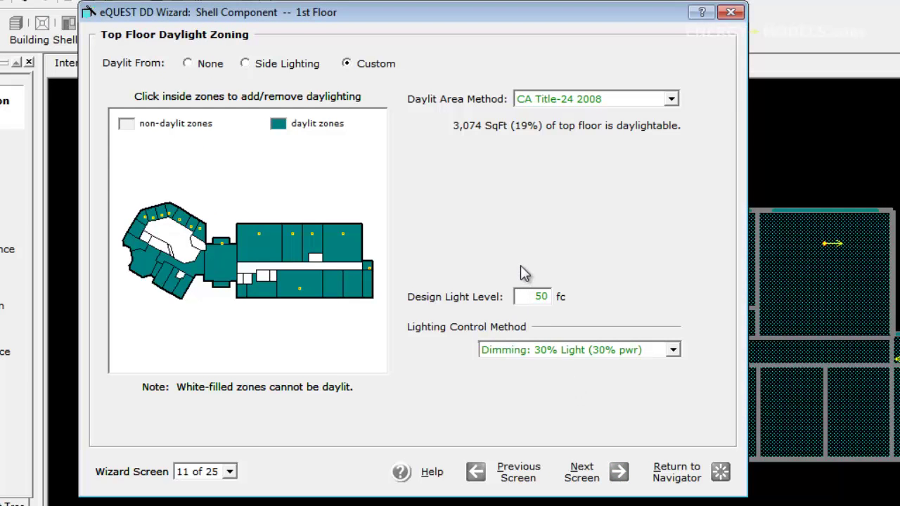
{"action": "mouse_move", "coordinate": [433, 235]}
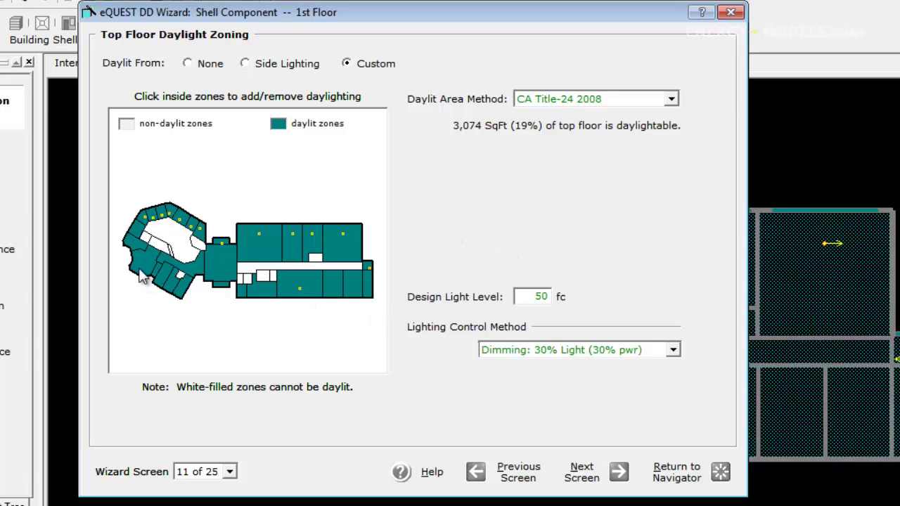
{"action": "mouse_move", "coordinate": [274, 144]}
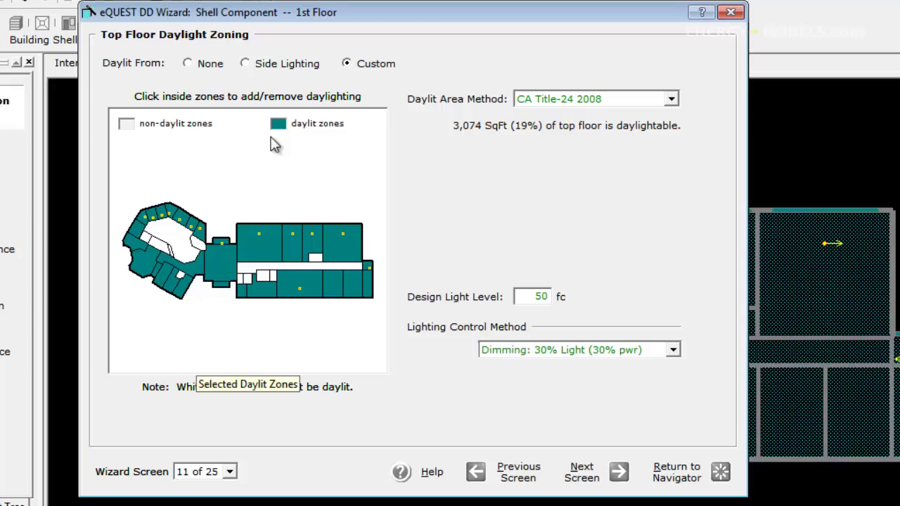
{"action": "mouse_move", "coordinate": [140, 269]}
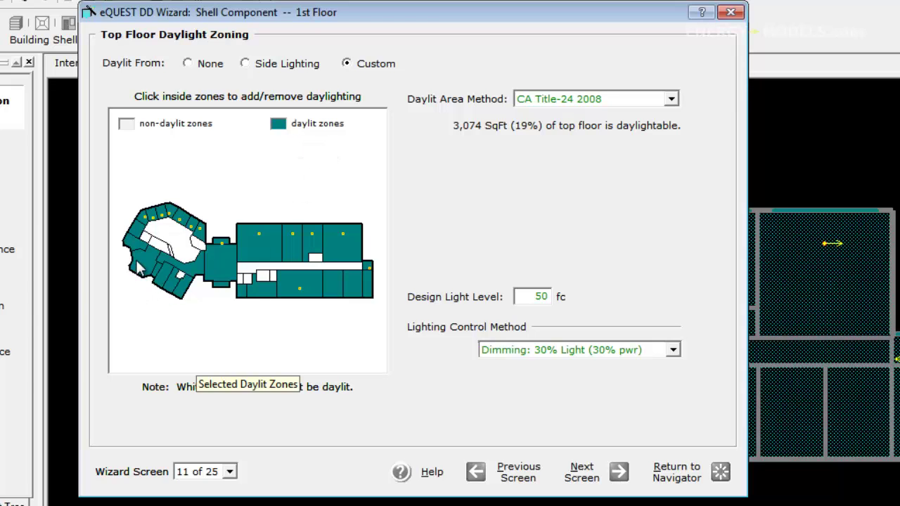
{"action": "mouse_move", "coordinate": [175, 246]}
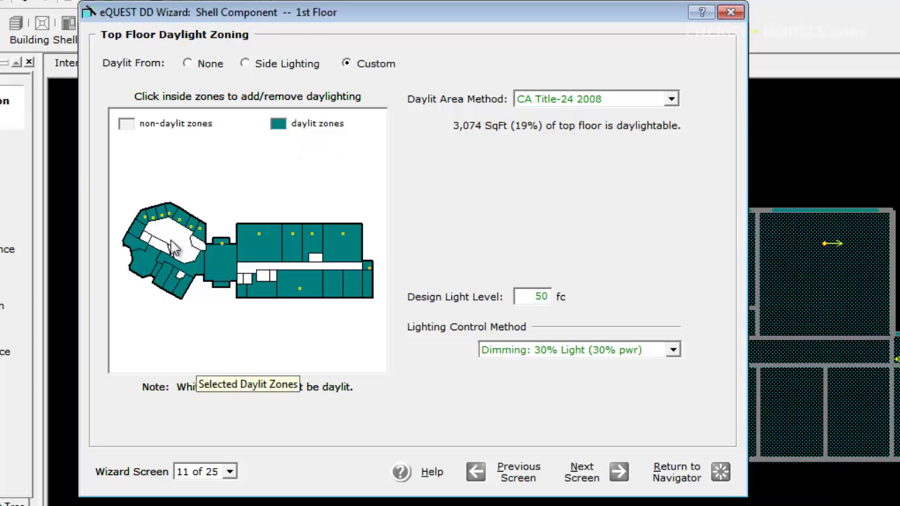
{"action": "left_click", "coordinate": [172, 256]}
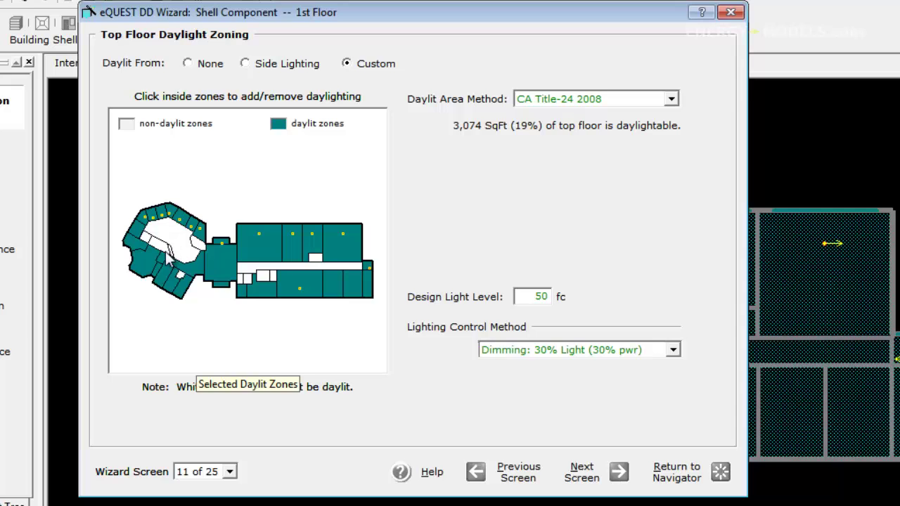
{"action": "mouse_move", "coordinate": [144, 225]}
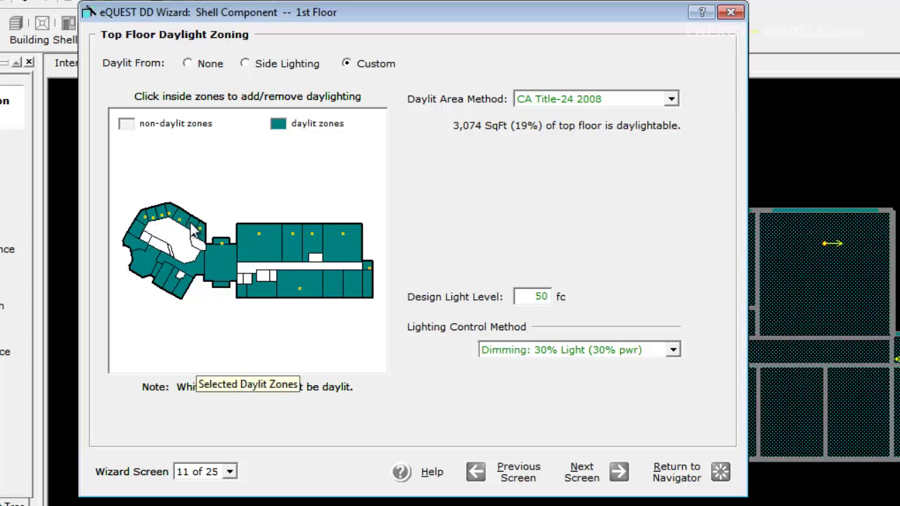
{"action": "mouse_move", "coordinate": [294, 244]}
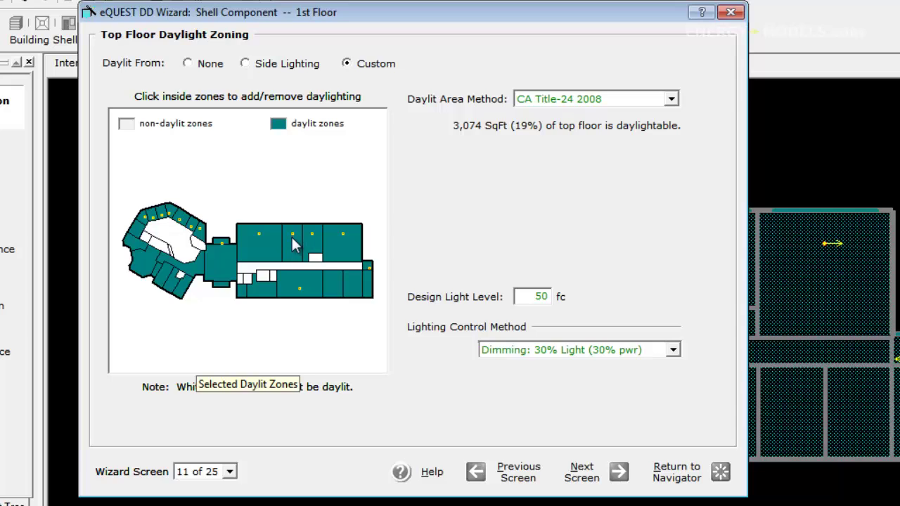